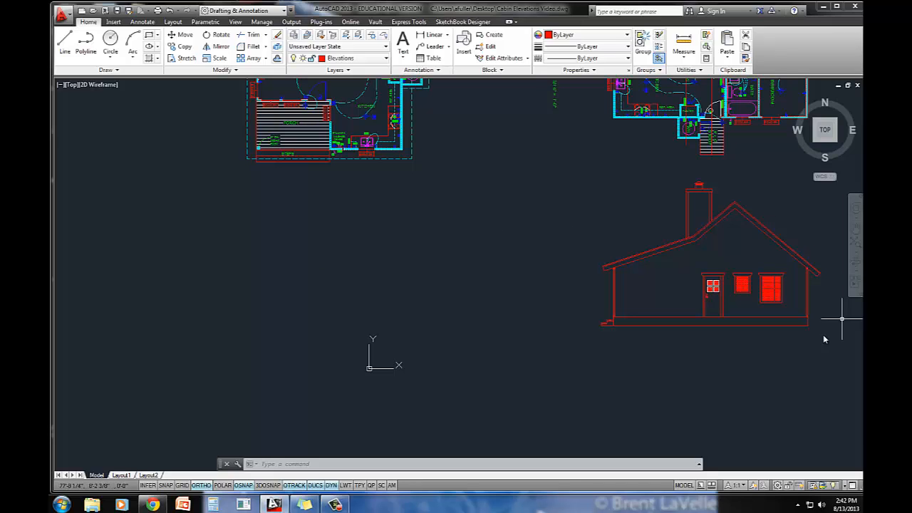
pyautogui.moveTo(718, 257)
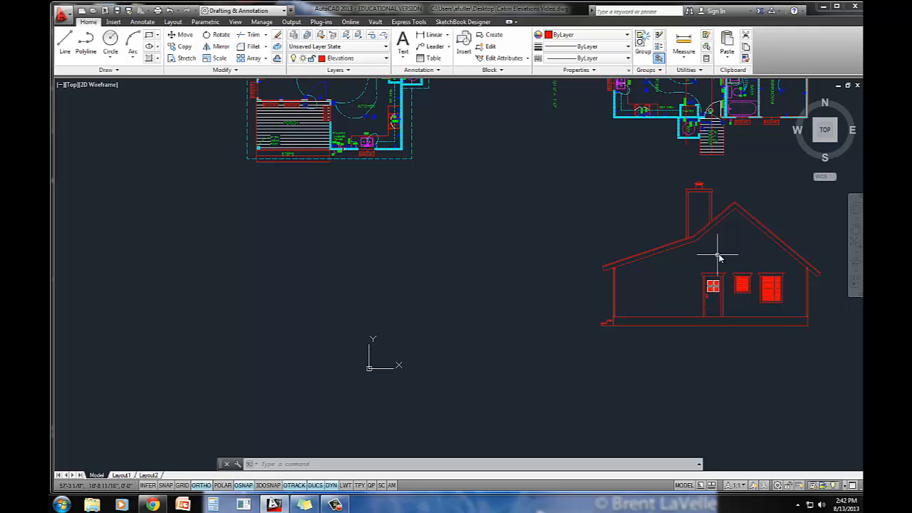
pyautogui.moveTo(736, 203)
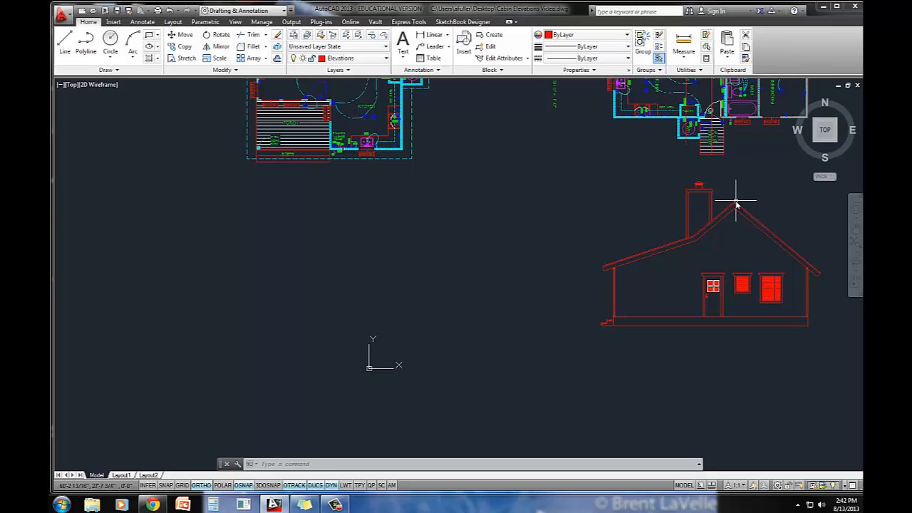
pyautogui.moveTo(736, 205)
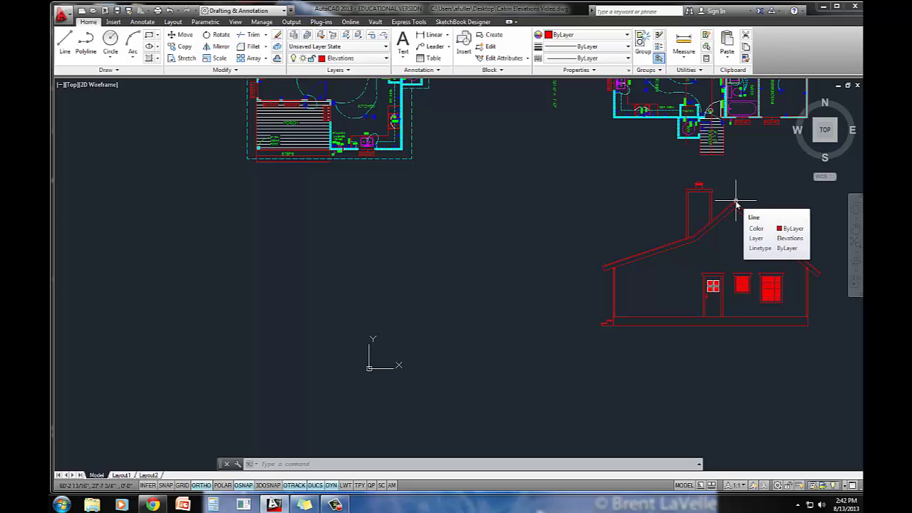
pyautogui.moveTo(534, 198)
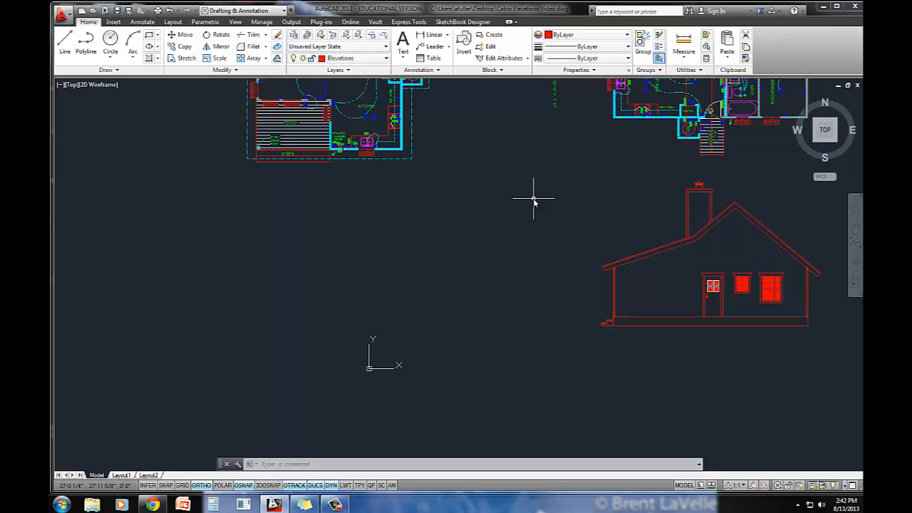
pyautogui.moveTo(546, 206)
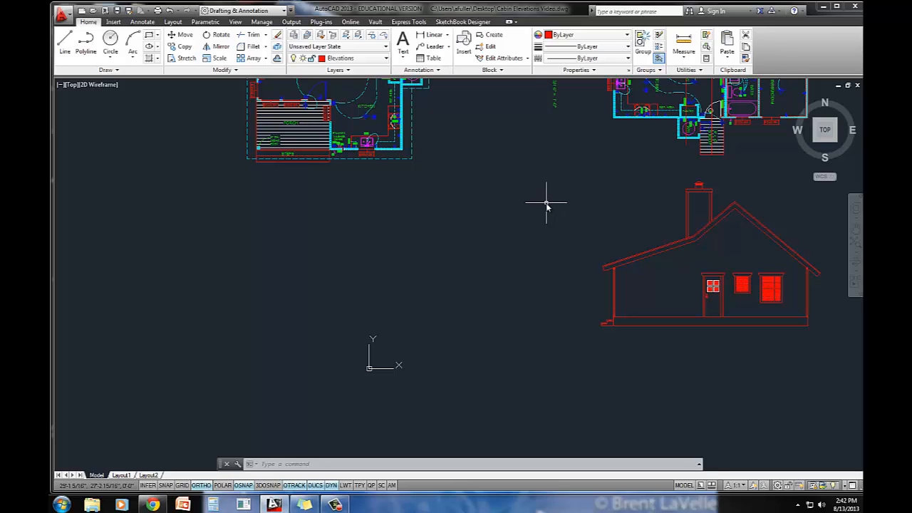
pyautogui.moveTo(446, 176)
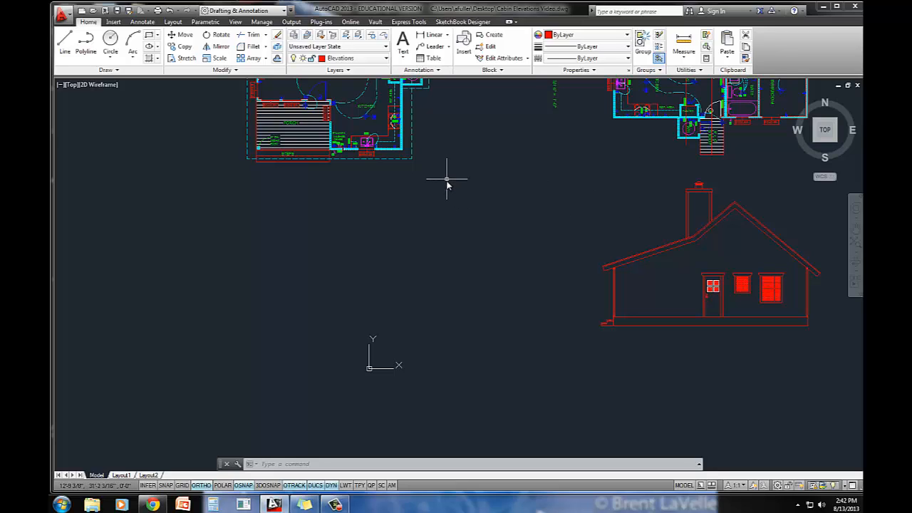
pyautogui.moveTo(422, 180)
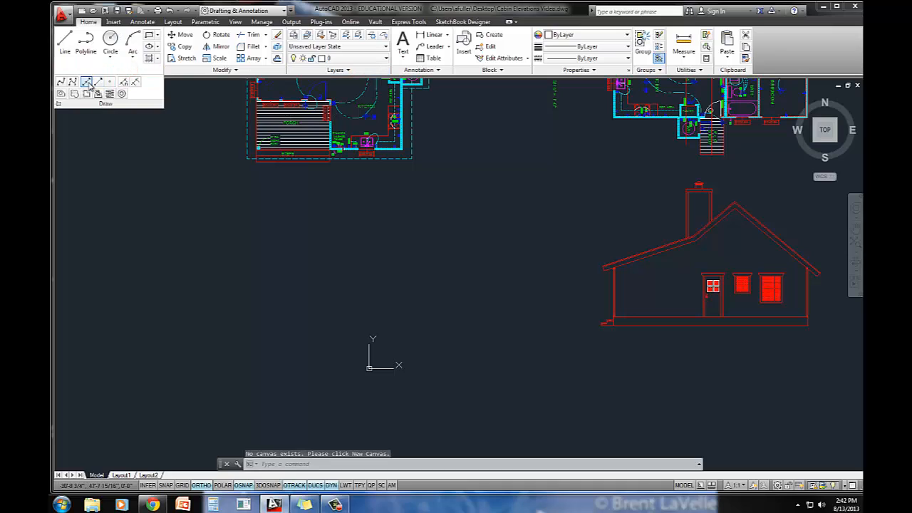
pyautogui.moveTo(87, 81)
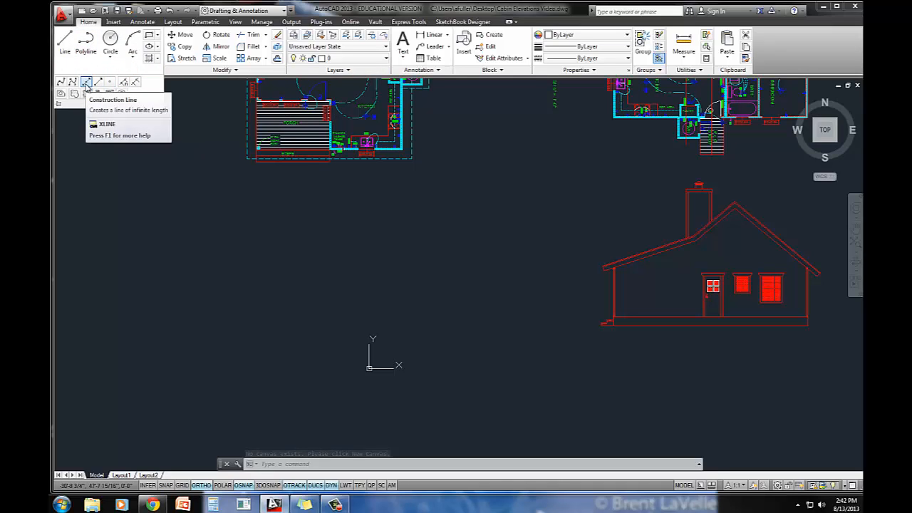
# On layer 0, place infinite horizontal and vertical xlines from the side elevation and floor plan walls
pyautogui.click(86, 81)
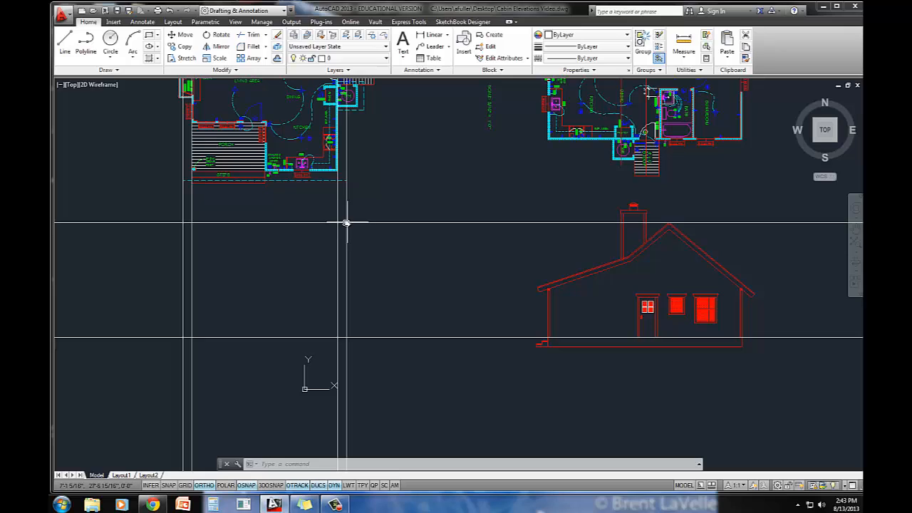
pyautogui.moveTo(183, 286)
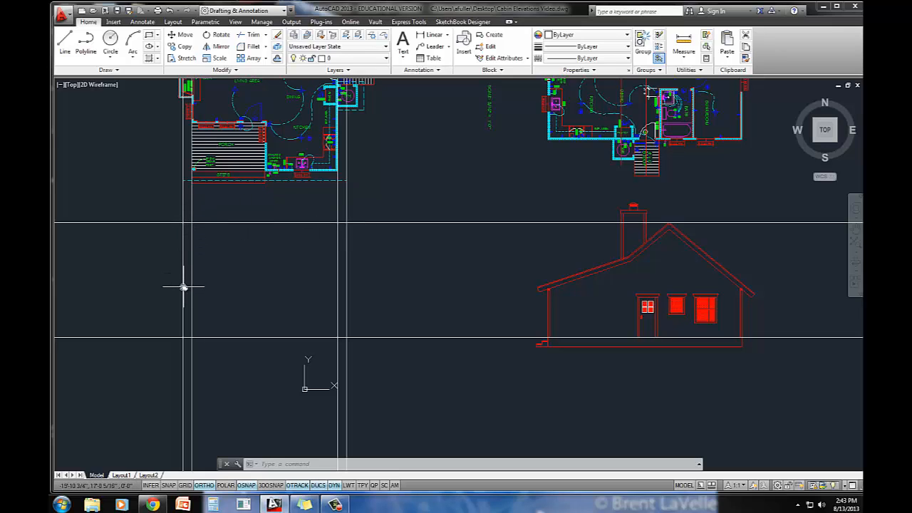
pyautogui.moveTo(348, 268)
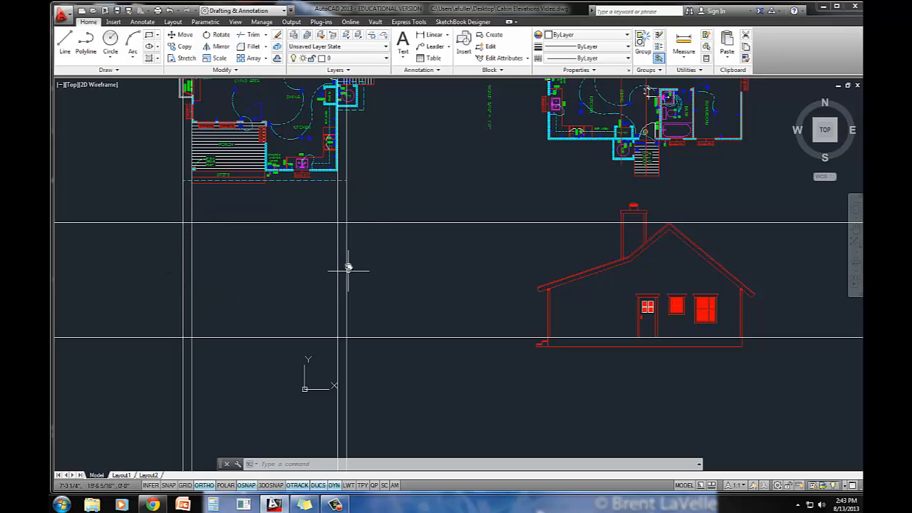
pyautogui.moveTo(180, 294)
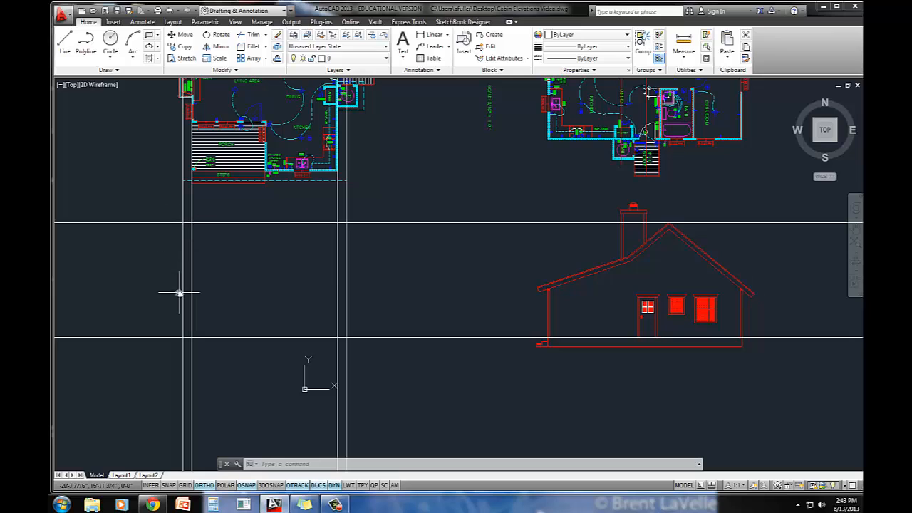
pyautogui.moveTo(346, 273)
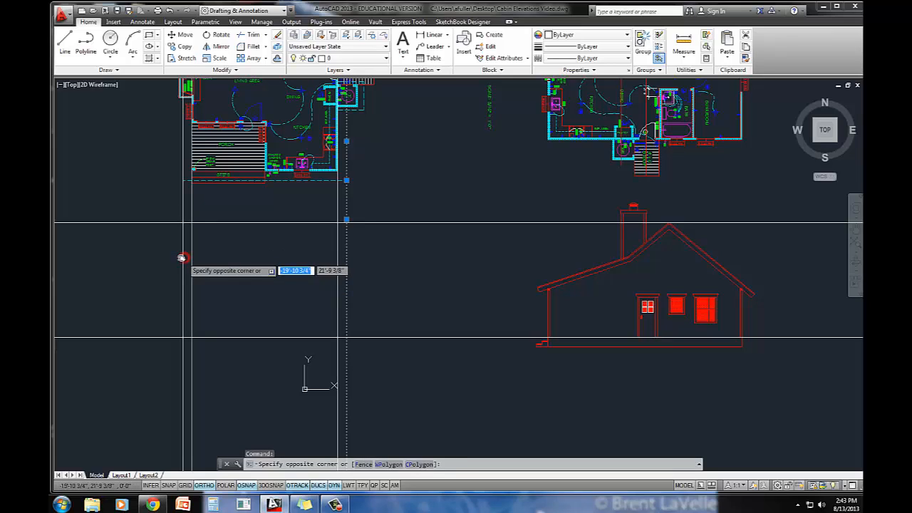
# Cancel the stray selection and add horizontal xlines through the eave and ridge heights
pyautogui.press('Escape')
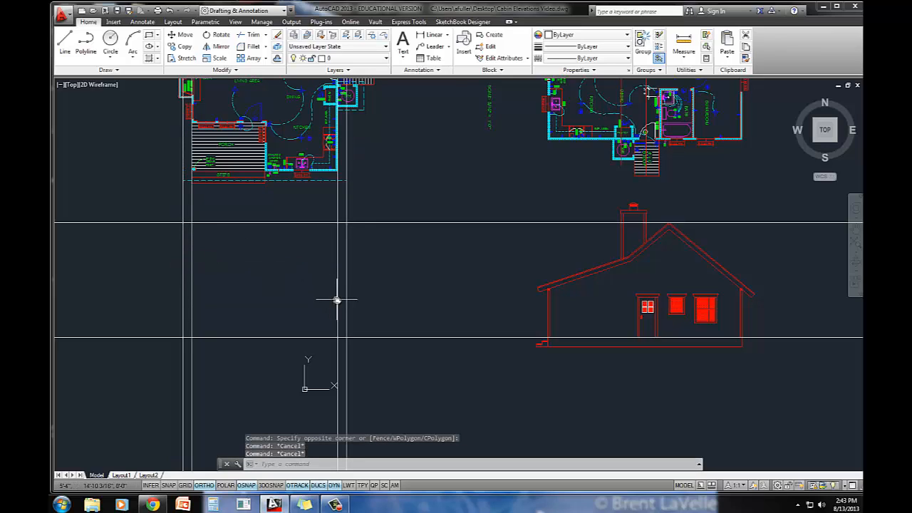
pyautogui.moveTo(426, 279)
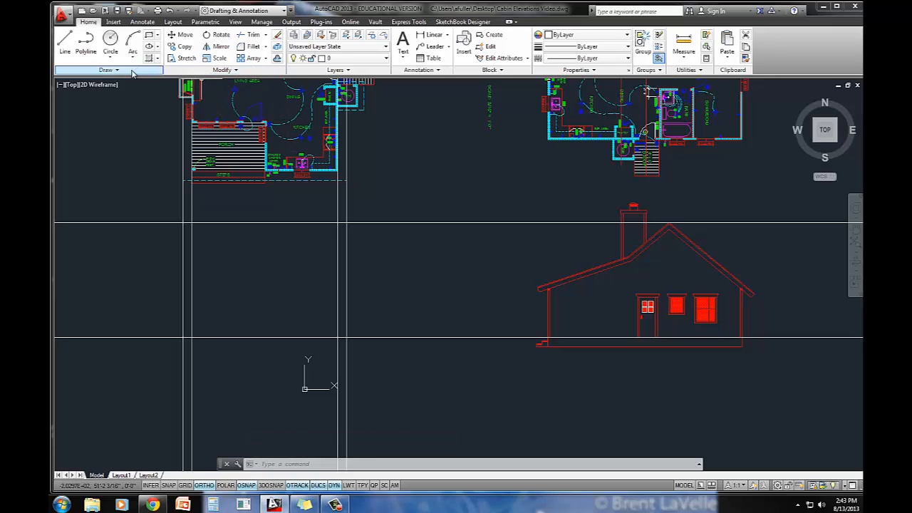
pyautogui.click(109, 69)
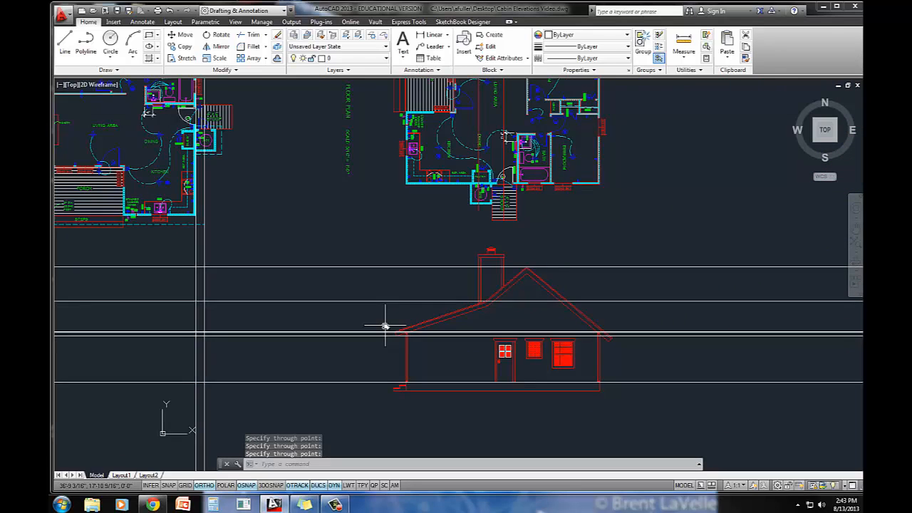
pyautogui.moveTo(385, 327); pyautogui.dragTo(308, 320)
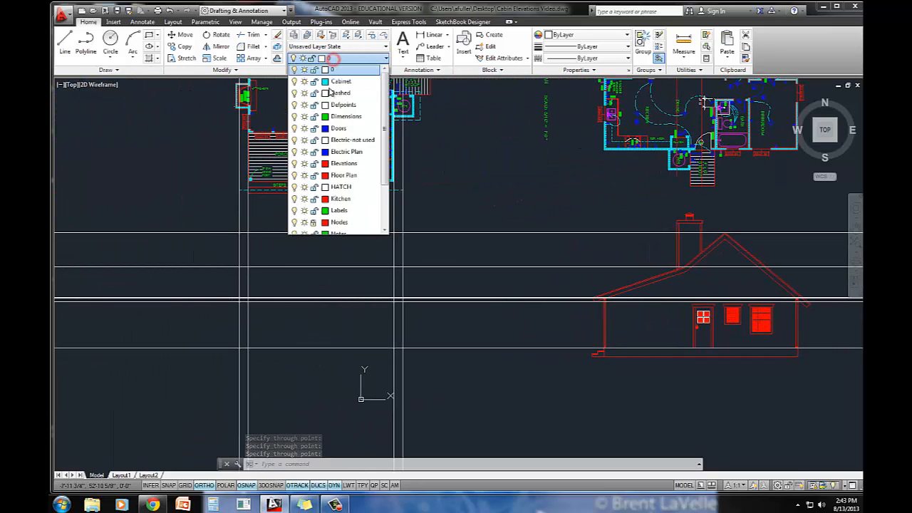
# On the Elevations layer, trace the first red wall and base lines between xline intersections
pyautogui.scroll(-3)
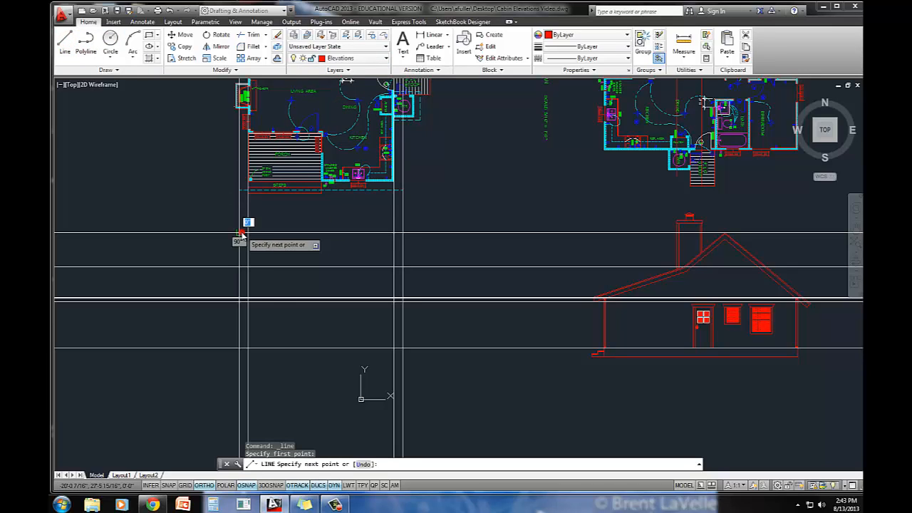
pyautogui.click(402, 236)
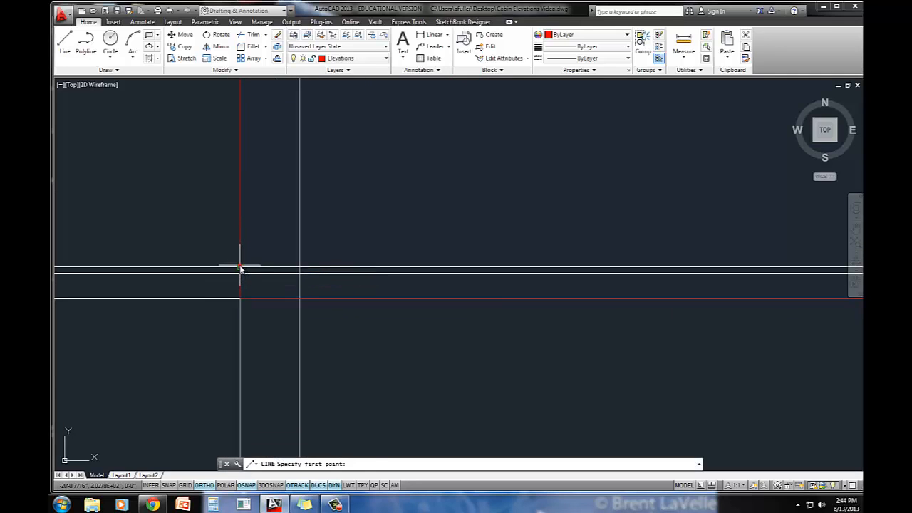
# Close the red roof rectangle between xline intersections and erase two unwanted lines
pyautogui.click(240, 269)
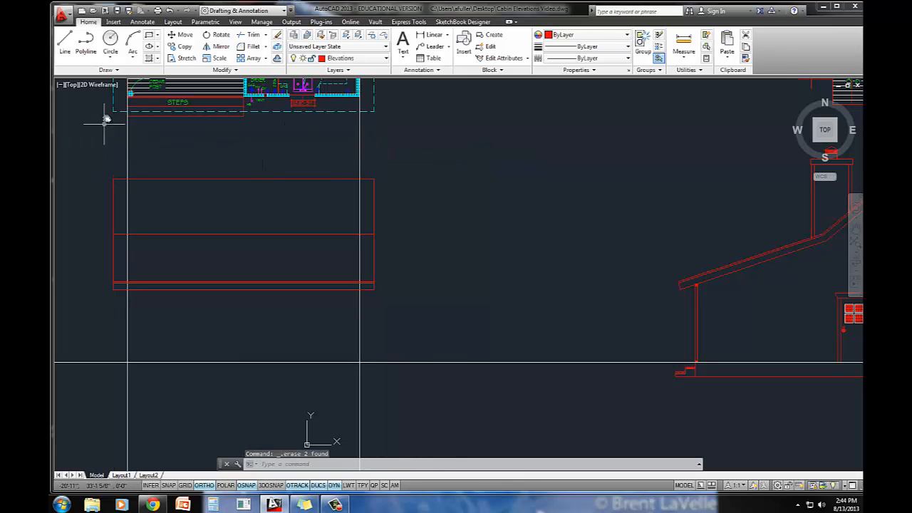
# Draw the narrower red wall rectangle below the roof block and delete all xlines
pyautogui.click(65, 39)
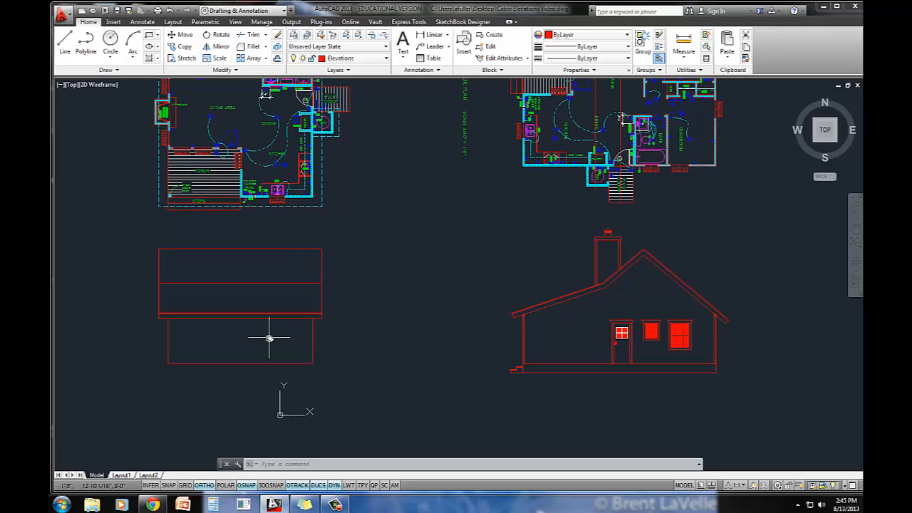
pyautogui.moveTo(360, 317)
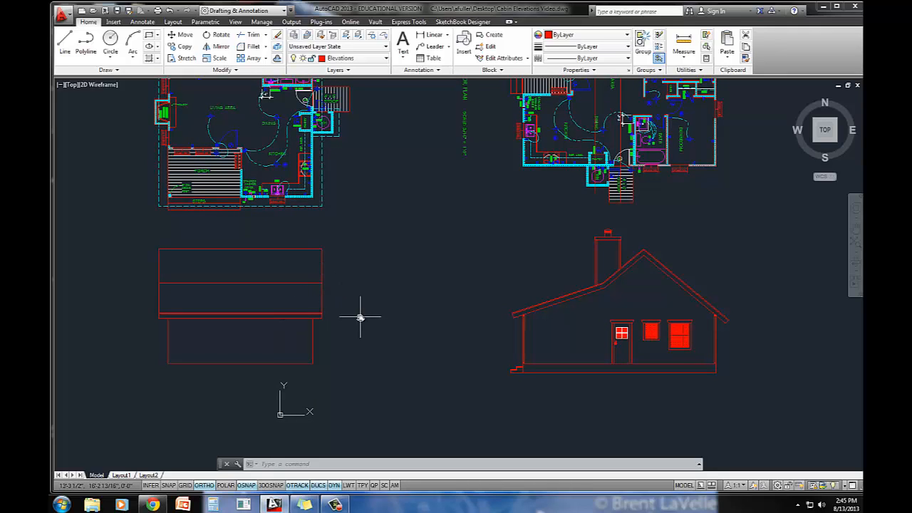
pyautogui.moveTo(315, 299)
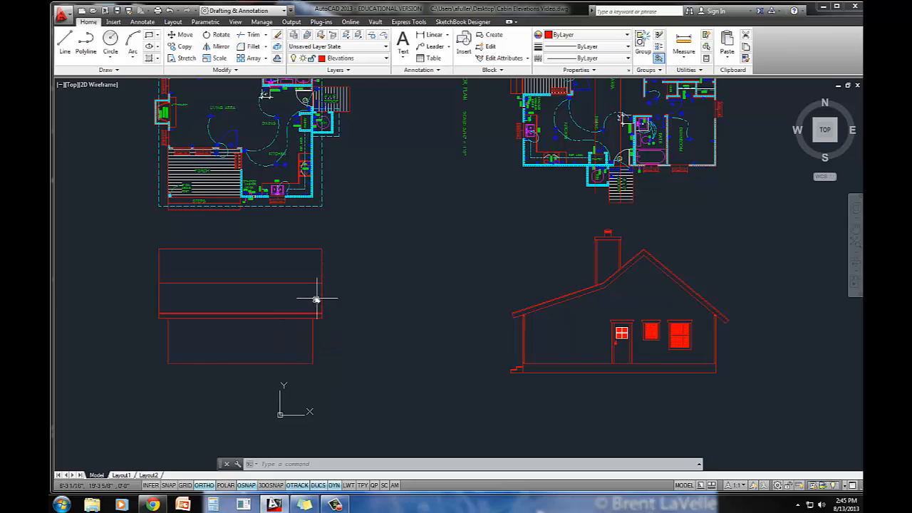
pyautogui.moveTo(275, 369)
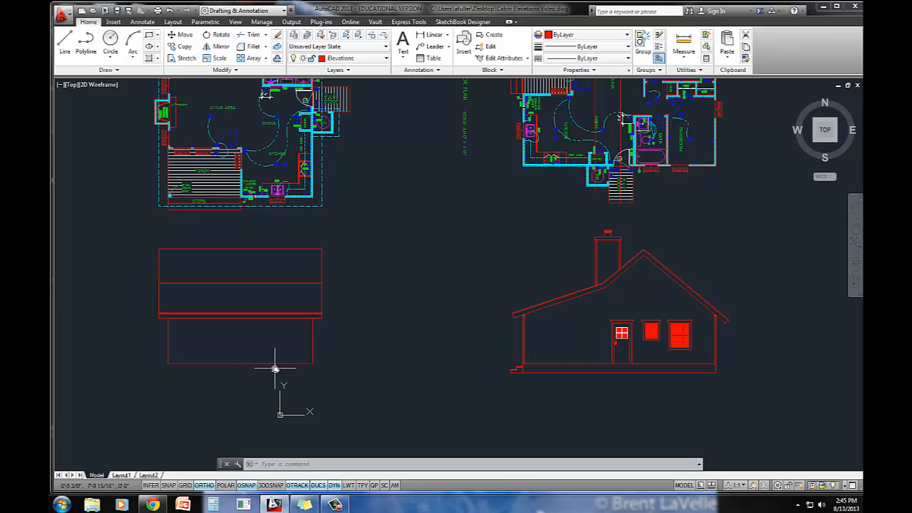